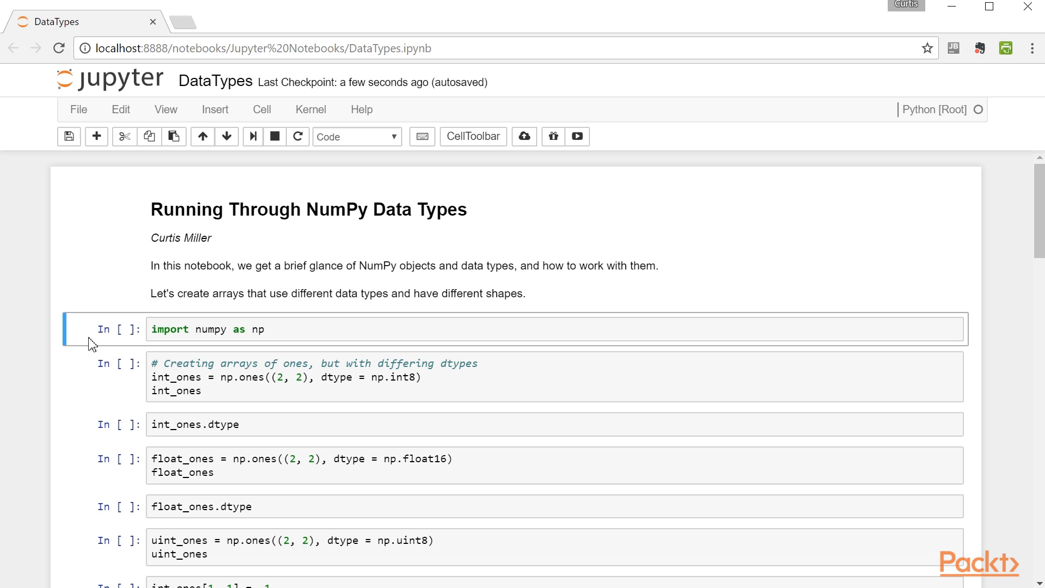
Step: Run the numpy import and int_ones dtype cells, showing the int8 ones array and 'int8'
key(Shift+Enter)
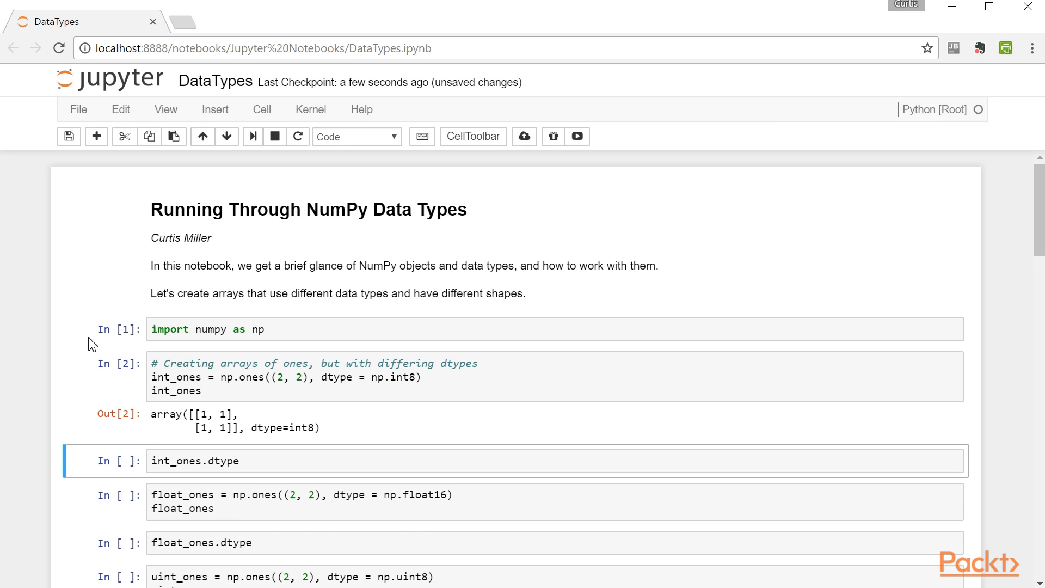
key(Shift+Enter)
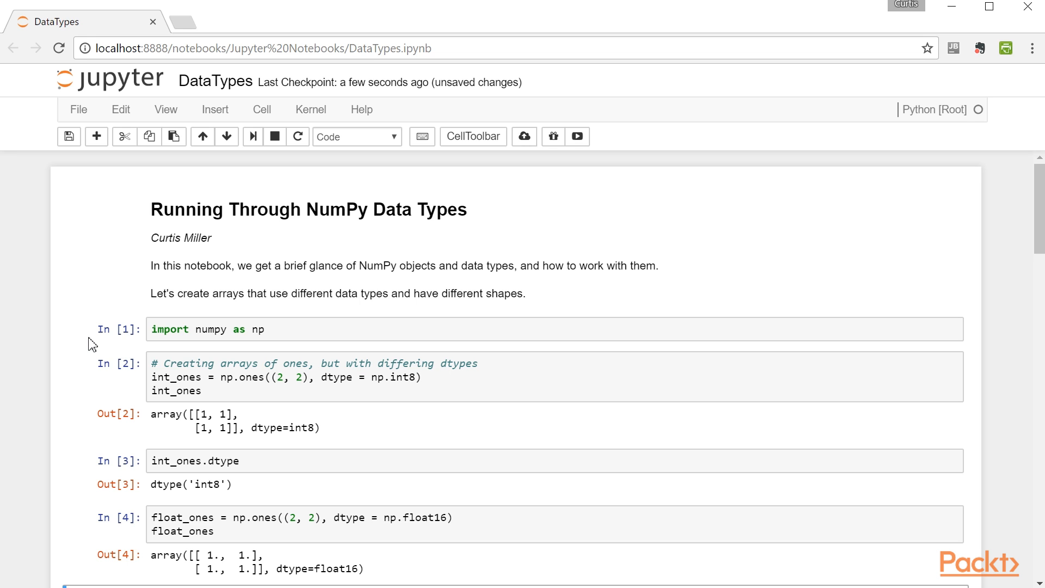
scroll(down, 3)
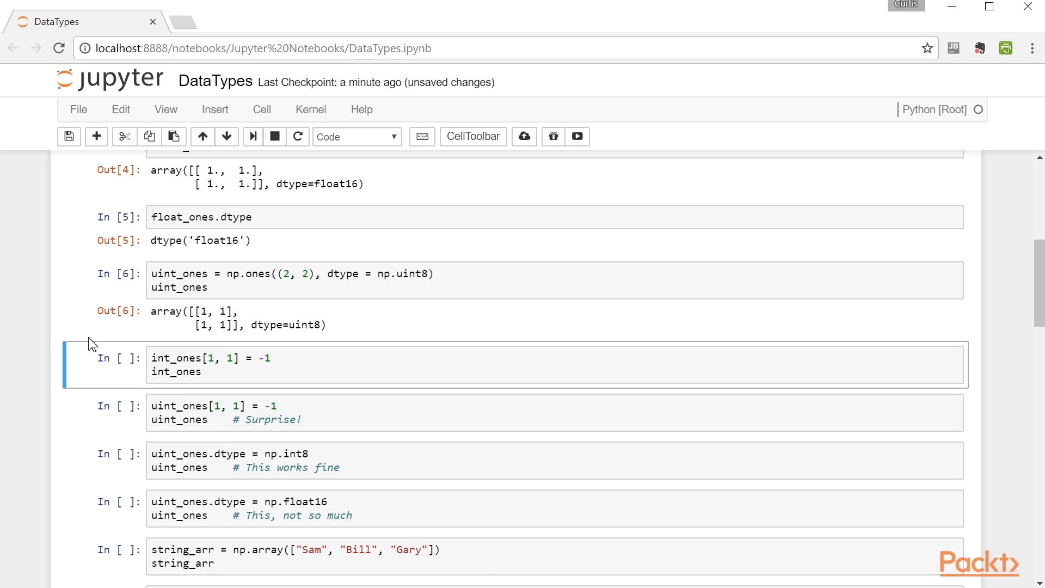
Step: Run the cells assigning -1 into int_ones and uint_ones, yielding [[1, 1], [1, -1]]
key(Shift+Enter)
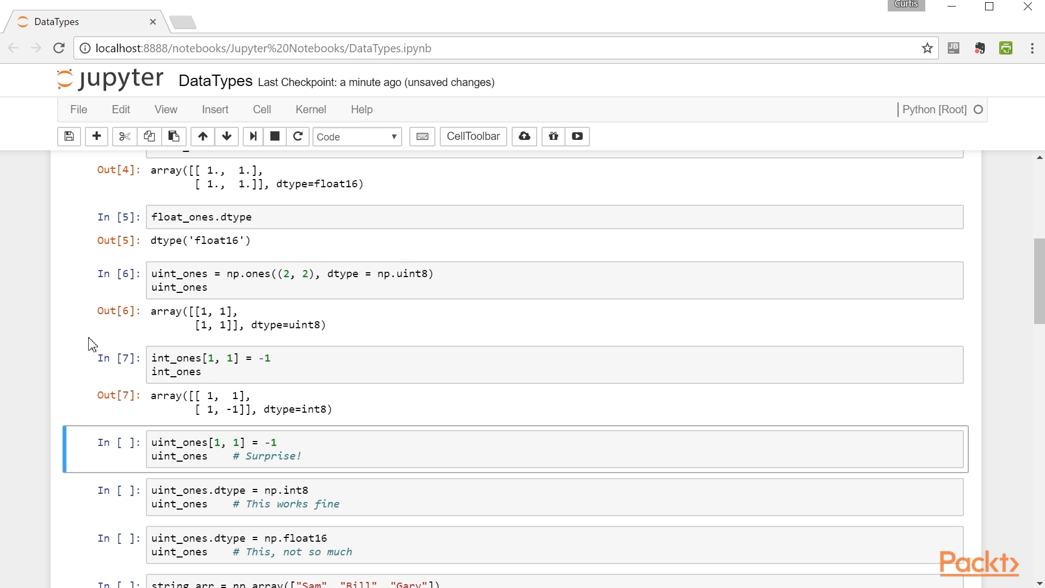
key(Shift+Enter)
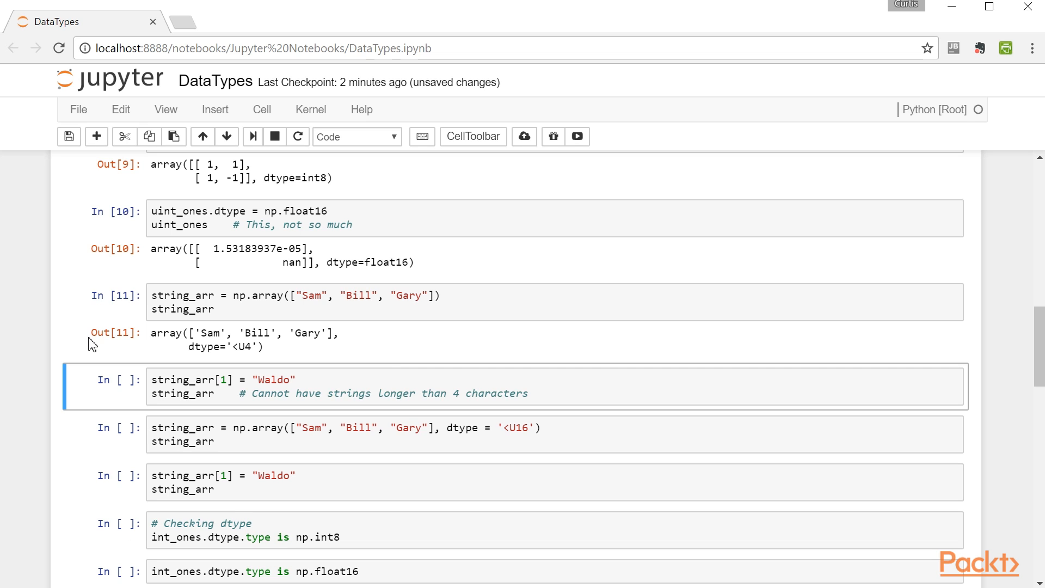
mouse_move(259, 355)
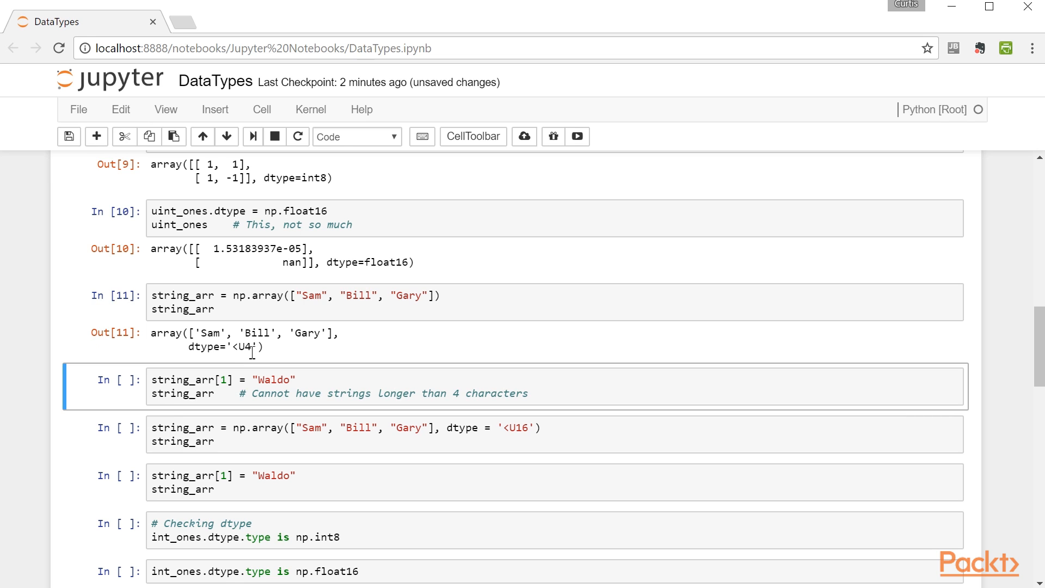
mouse_move(4, 322)
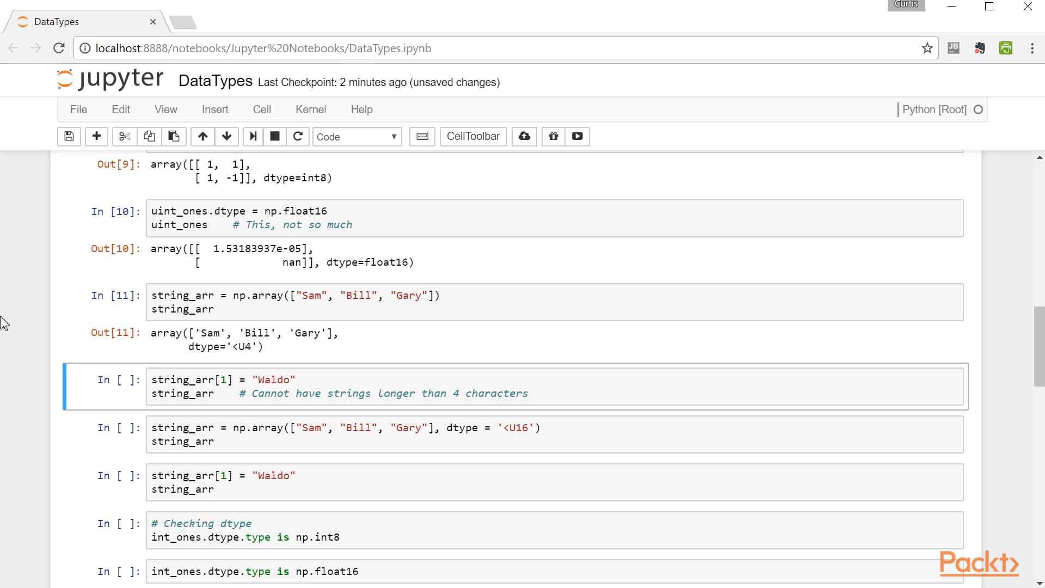
Step: Run the Waldo assignment truncating to 'Wald' in '<U4', then the '<U16' string array cell
key(Shift+Enter)
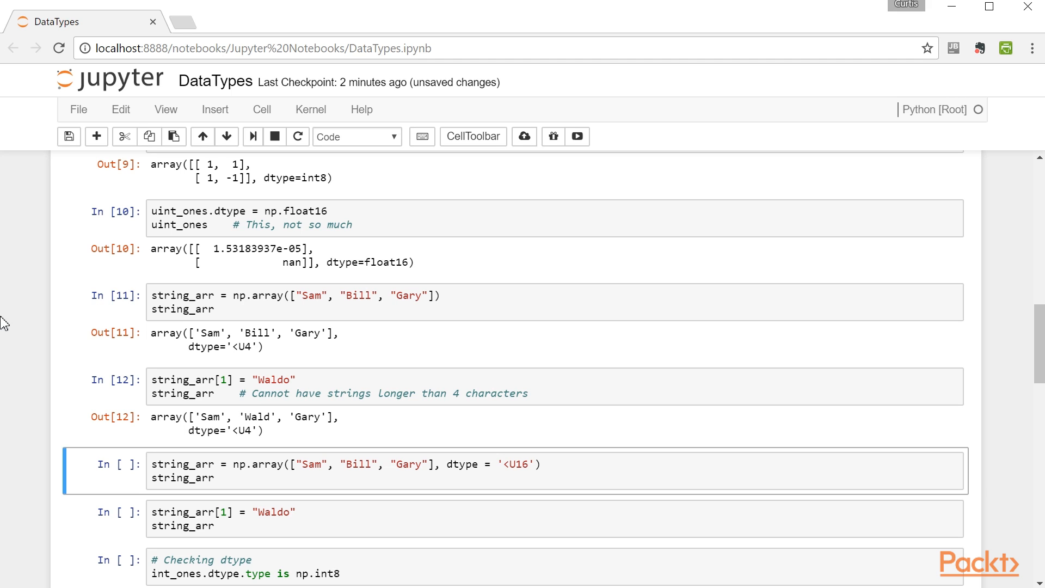
key(shift+enter)
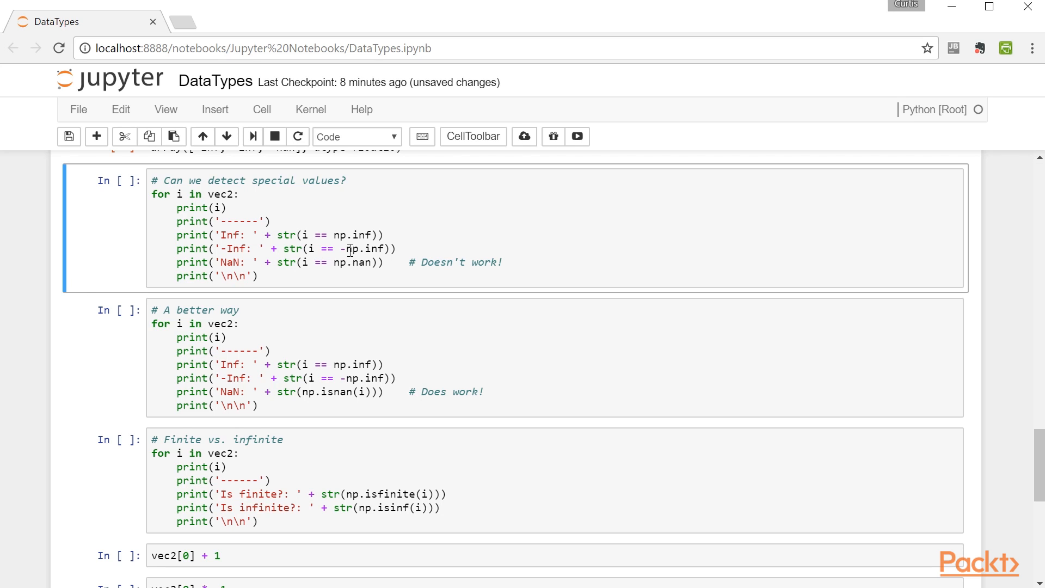
mouse_move(344, 243)
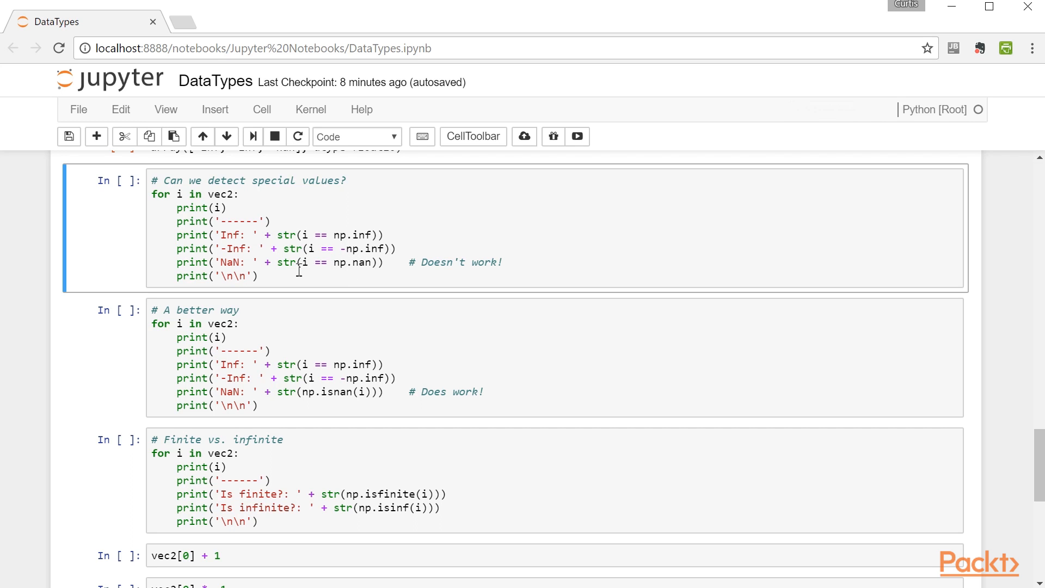
mouse_move(363, 283)
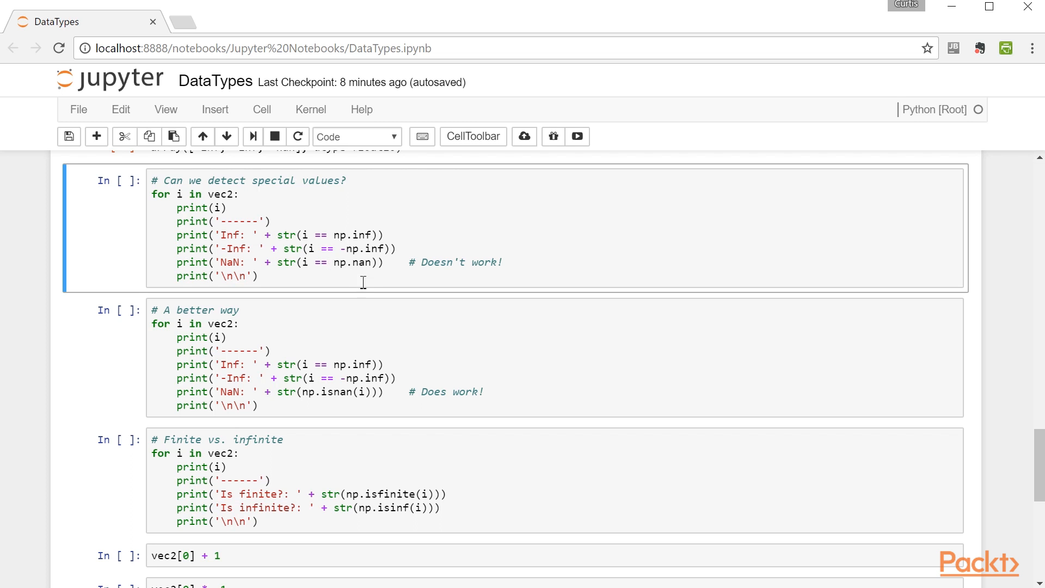
Step: Run the equality-based special-value loop where inf and -inf match but nan reports NaN: False
key(shift+enter)
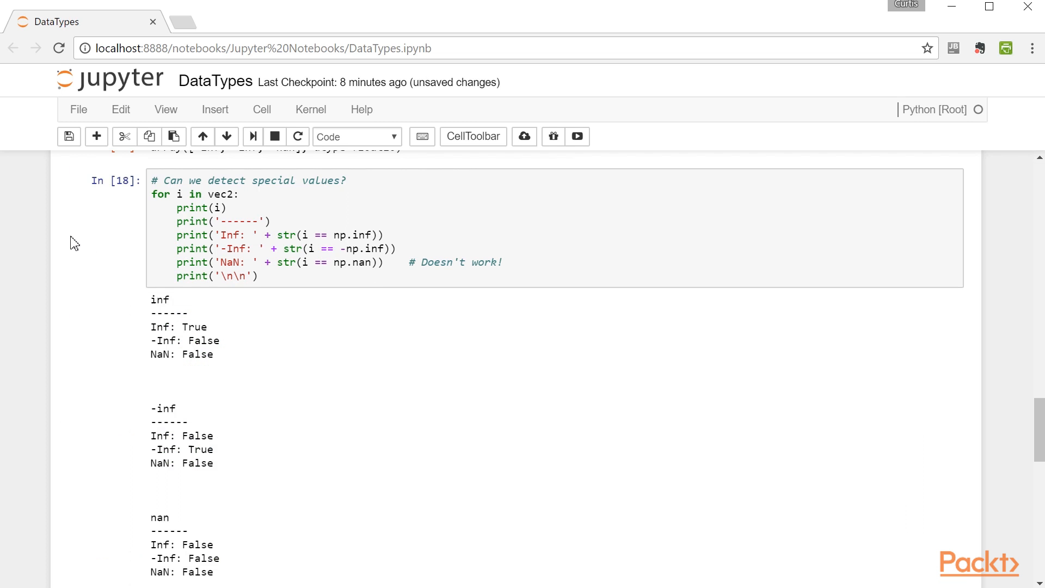
scroll(down, 3)
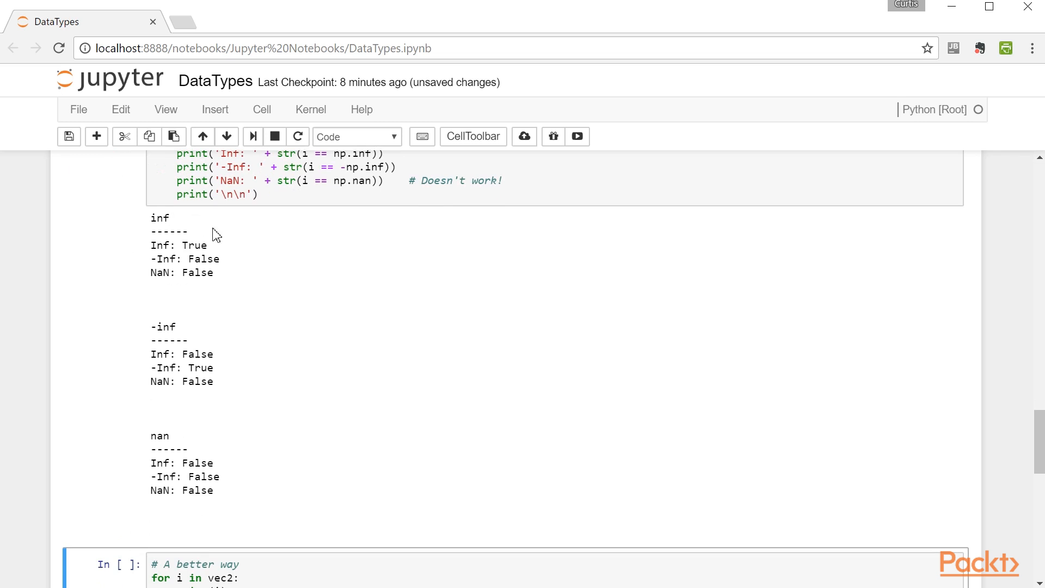
mouse_move(214, 252)
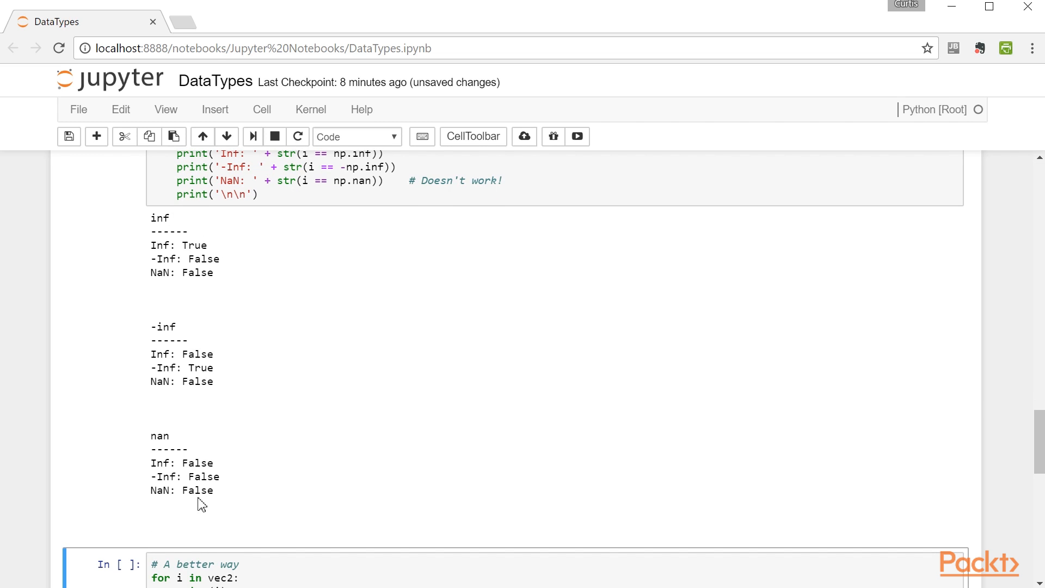
mouse_move(208, 503)
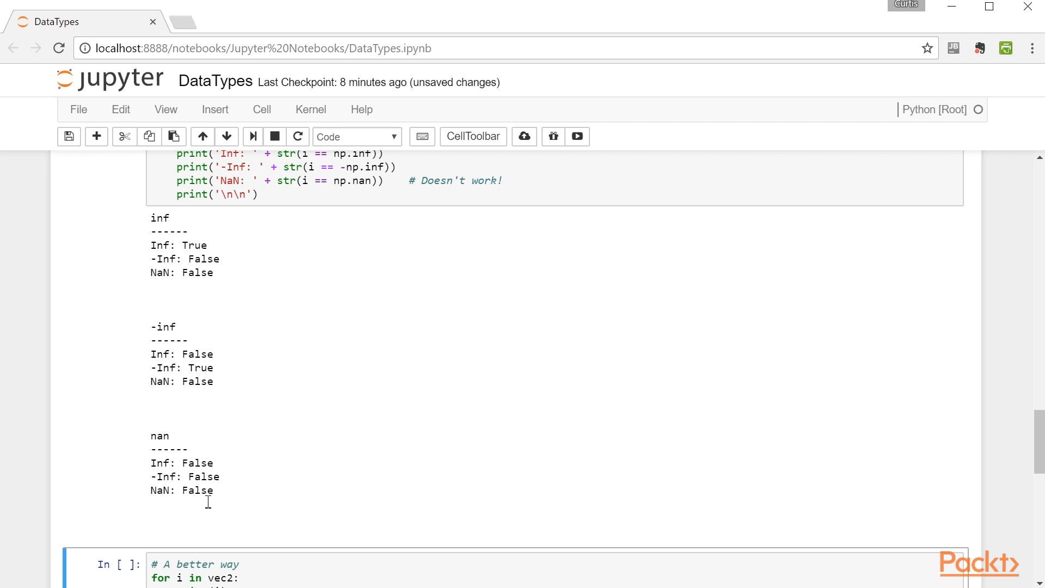
mouse_move(165, 502)
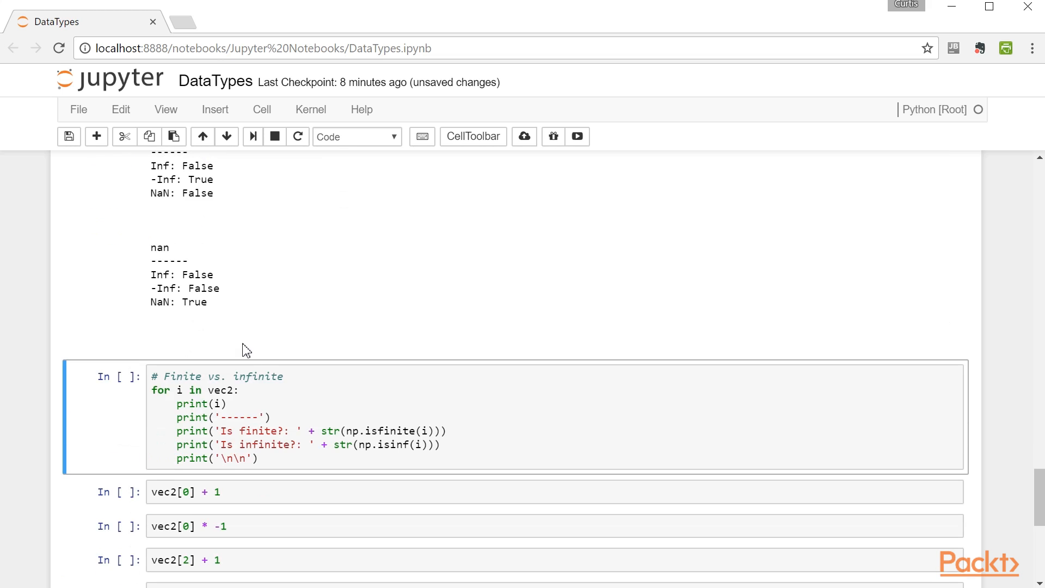
mouse_move(204, 310)
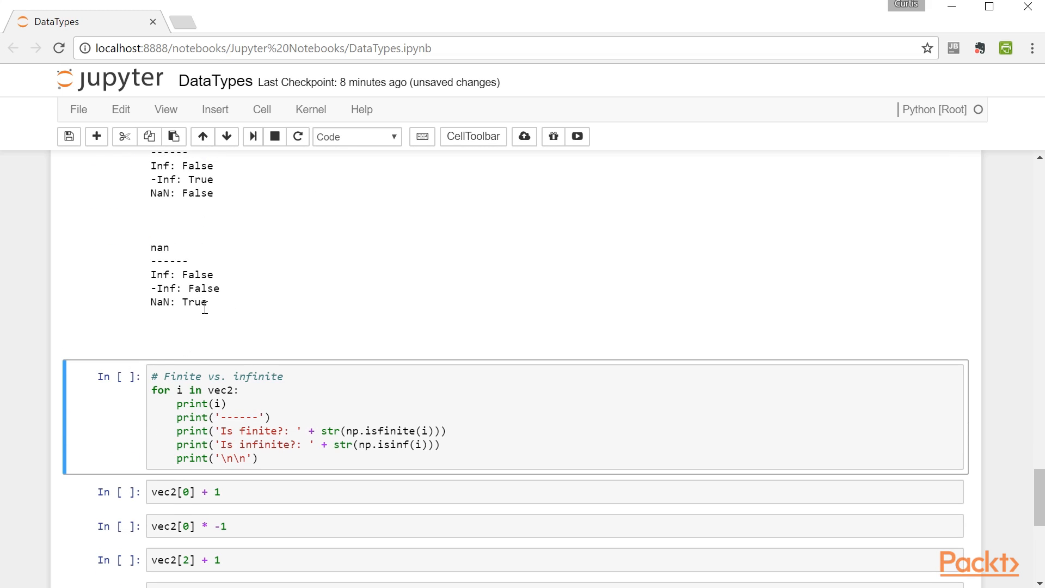
Step: Run the finite-vs-infinite loop showing inf and -inf infinite and nan as neither
scroll(down, 3)
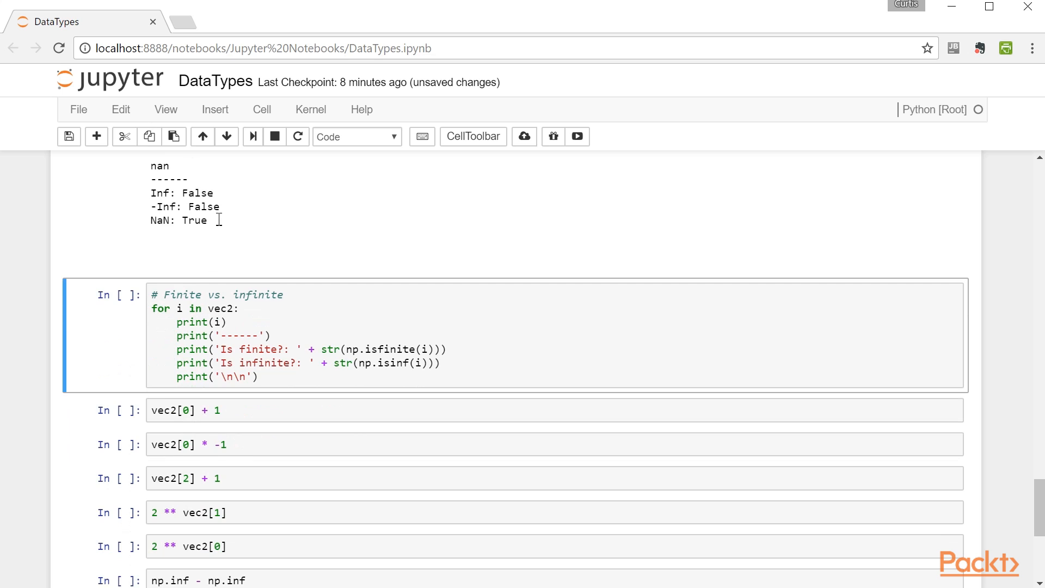
key(Shift+Enter)
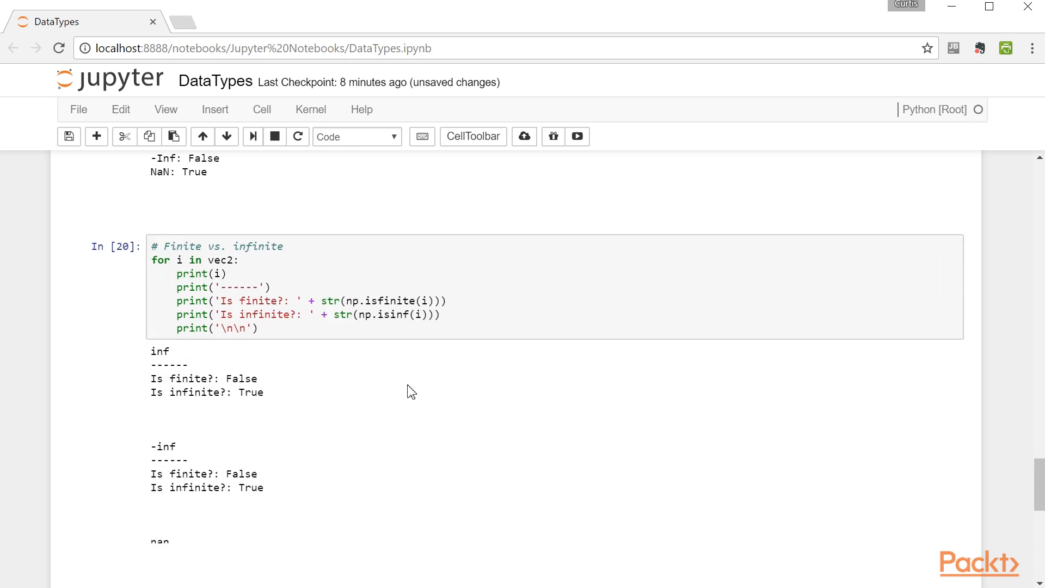
scroll(down, 3)
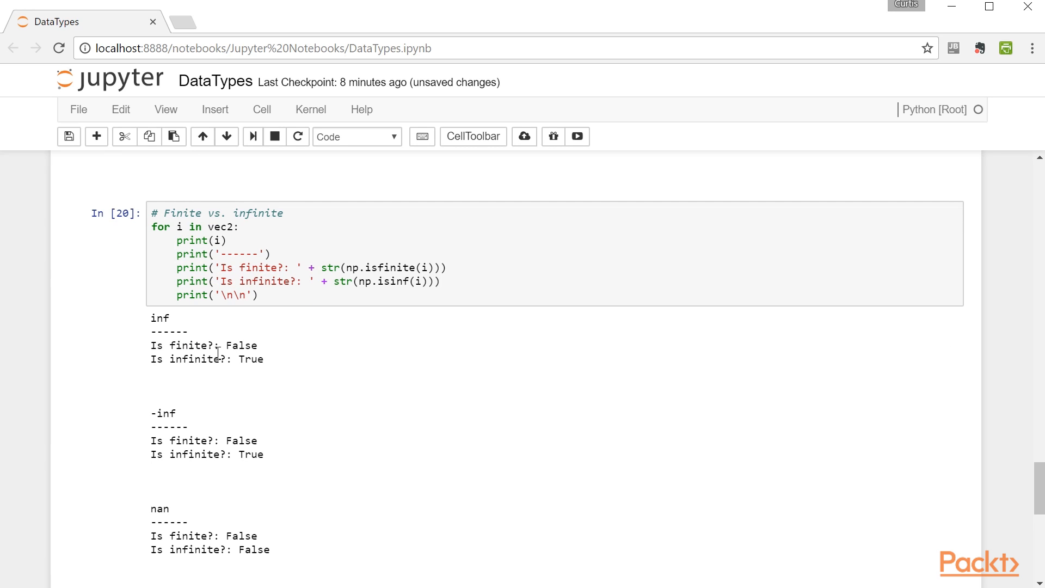
scroll(down, 3)
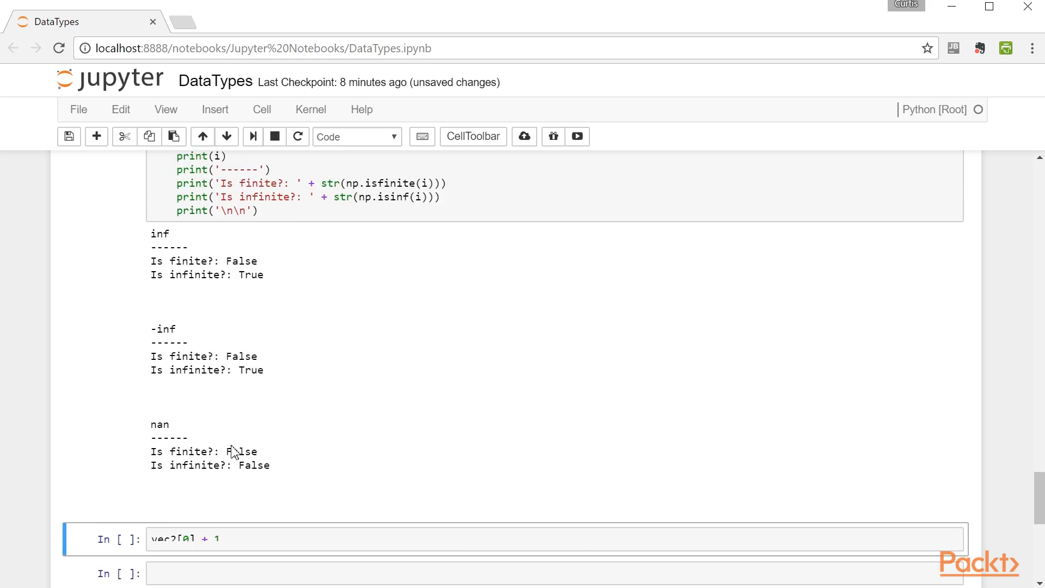
scroll(down, 3)
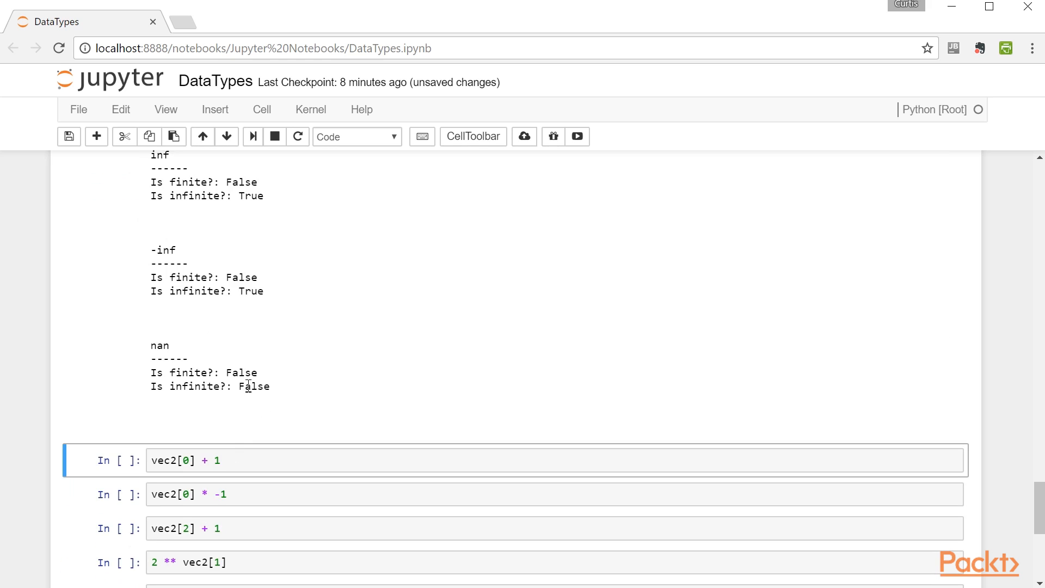
mouse_move(240, 400)
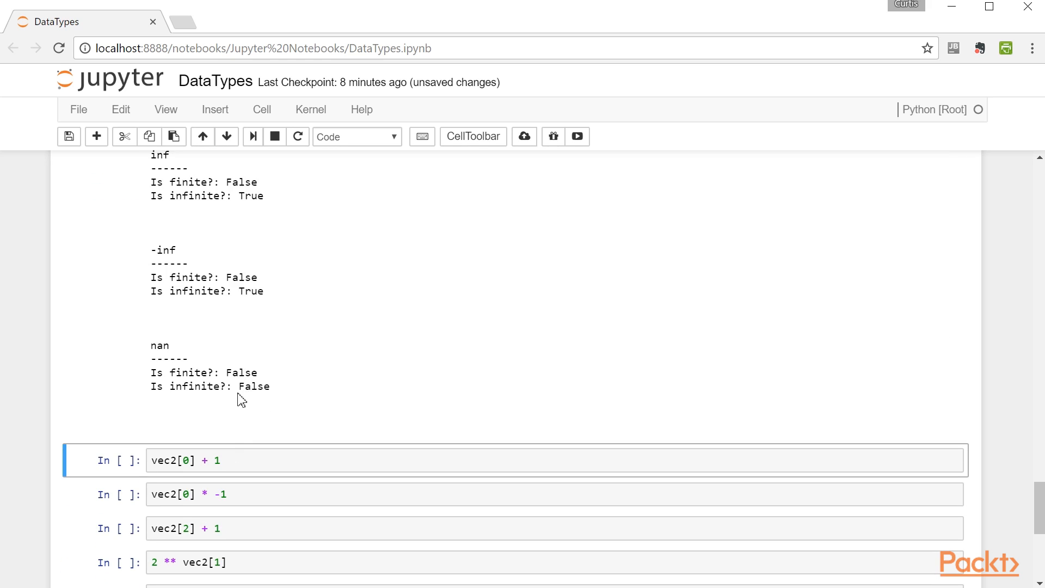
scroll(down, 3)
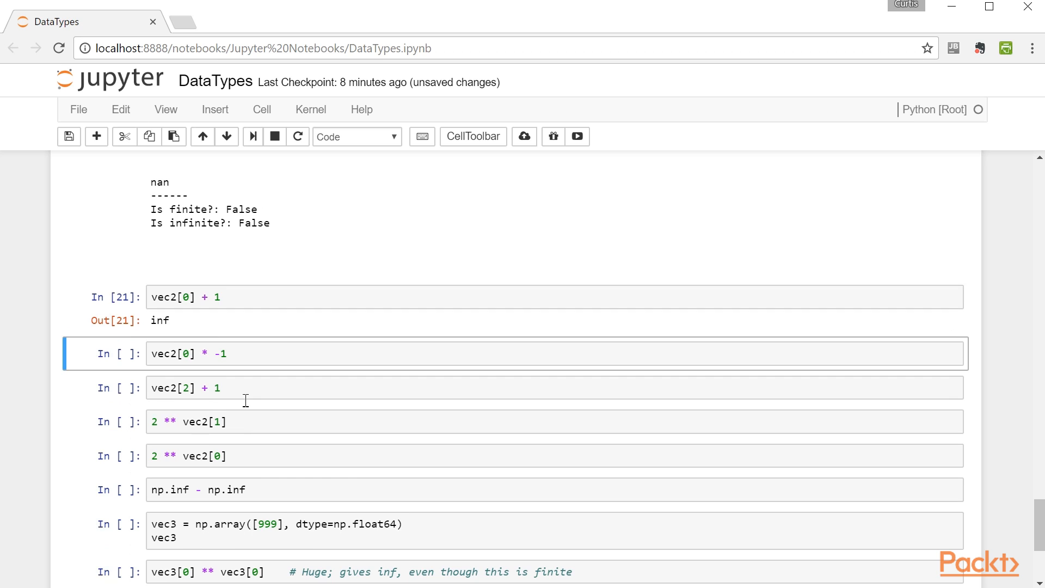
Step: Run the vec2 arithmetic cells and np.inf - np.inf, giving inf, -inf and nan results
key(Shift+Enter)
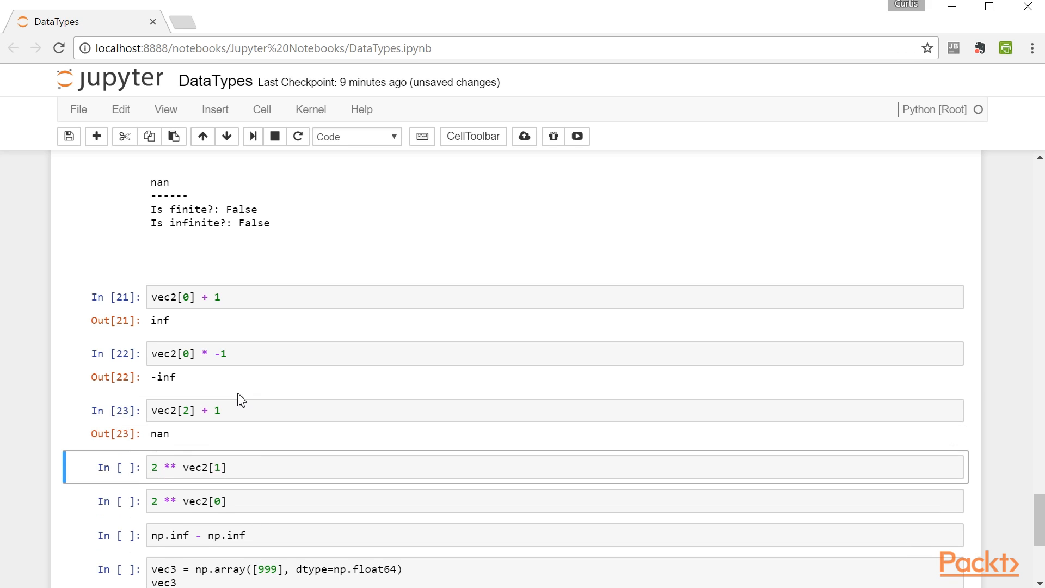
scroll(down, 3)
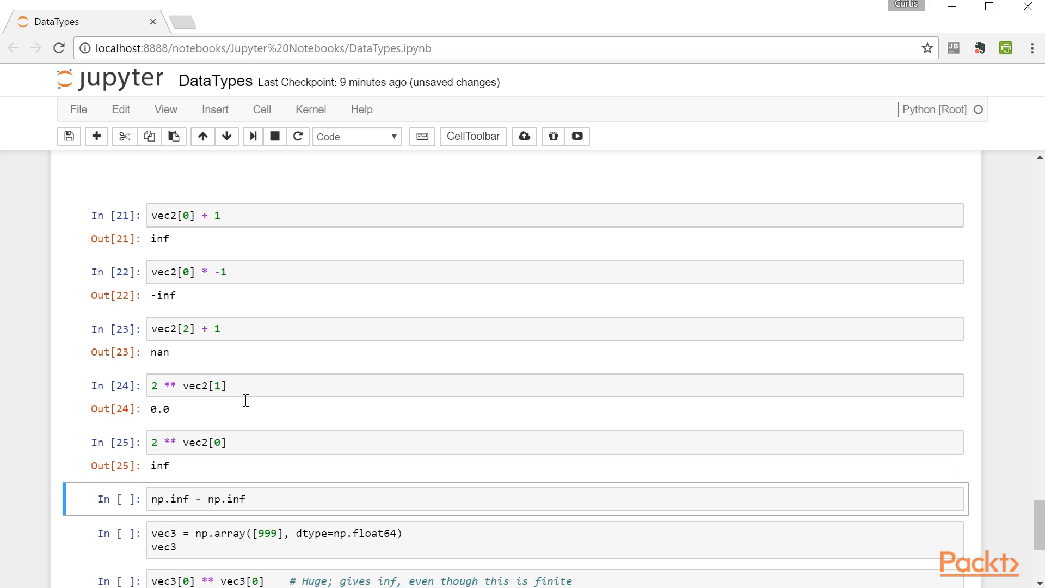
scroll(down, 3)
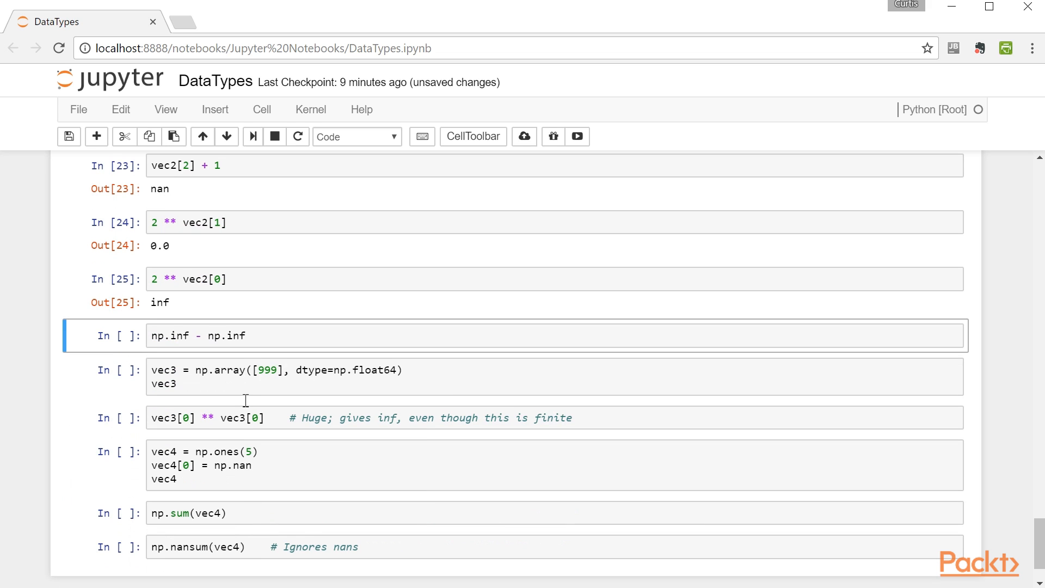
key(Shift+Enter)
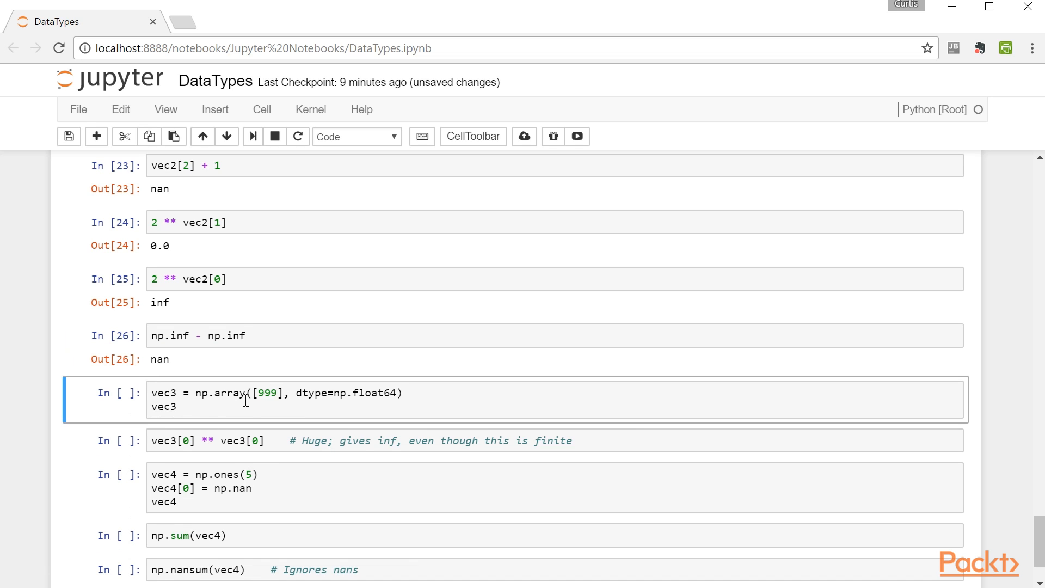
mouse_move(242, 329)
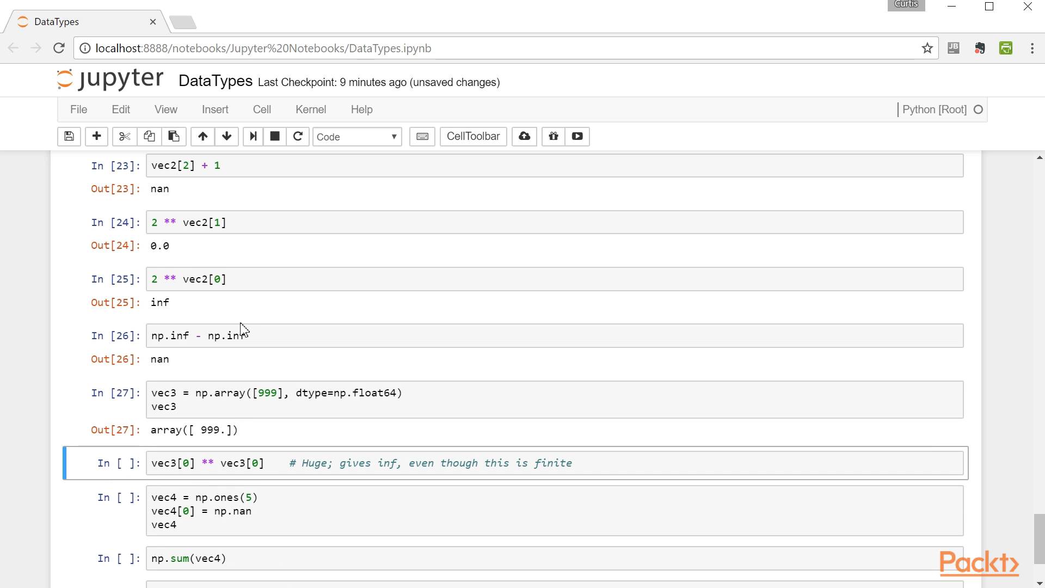
Step: Run the vec3 power overflow to inf, the vec4 nan array, and its nan sum
scroll(down, 3)
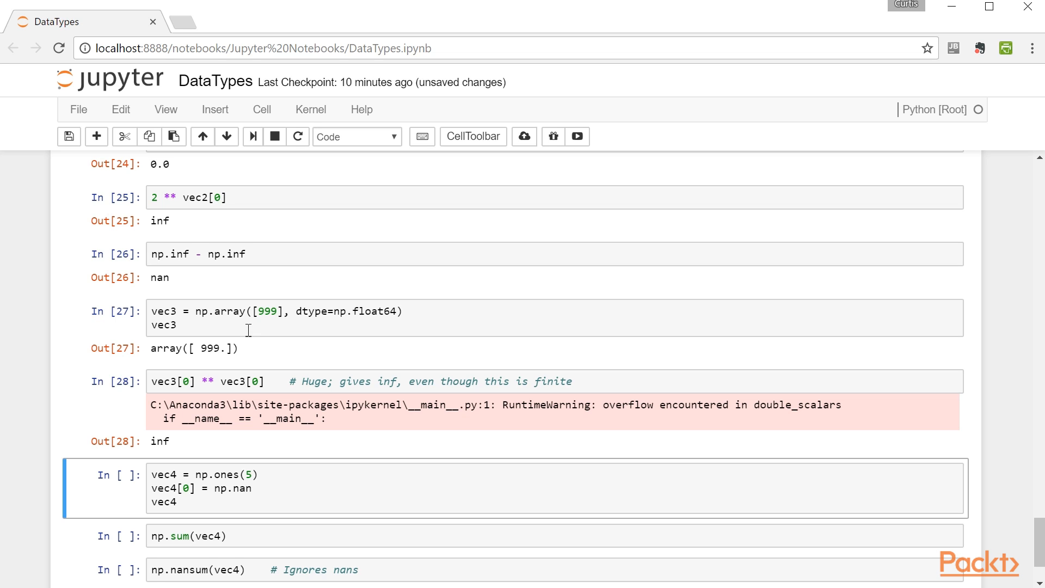
click(70, 136)
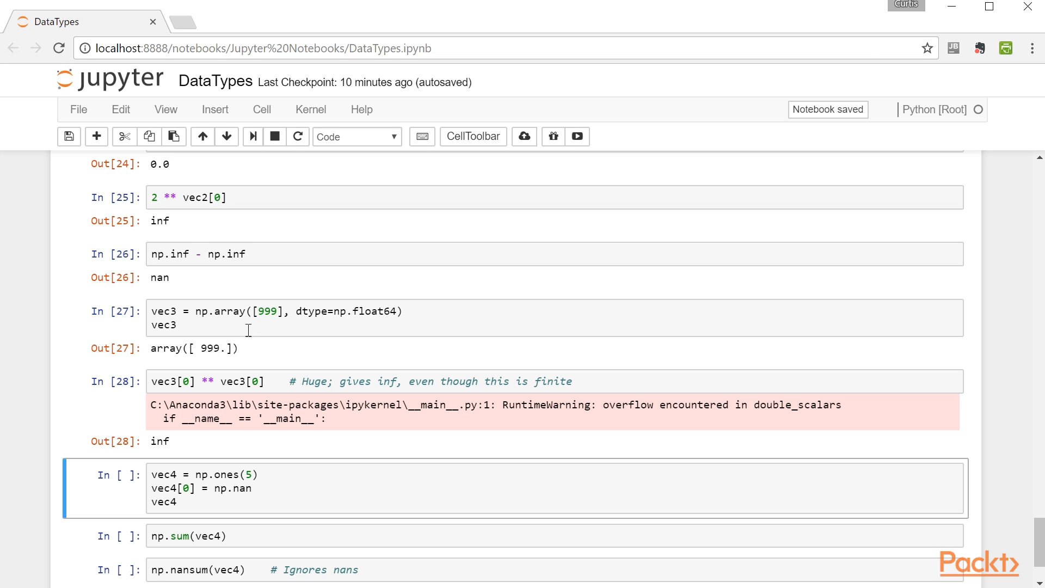
key(Shift+Enter)
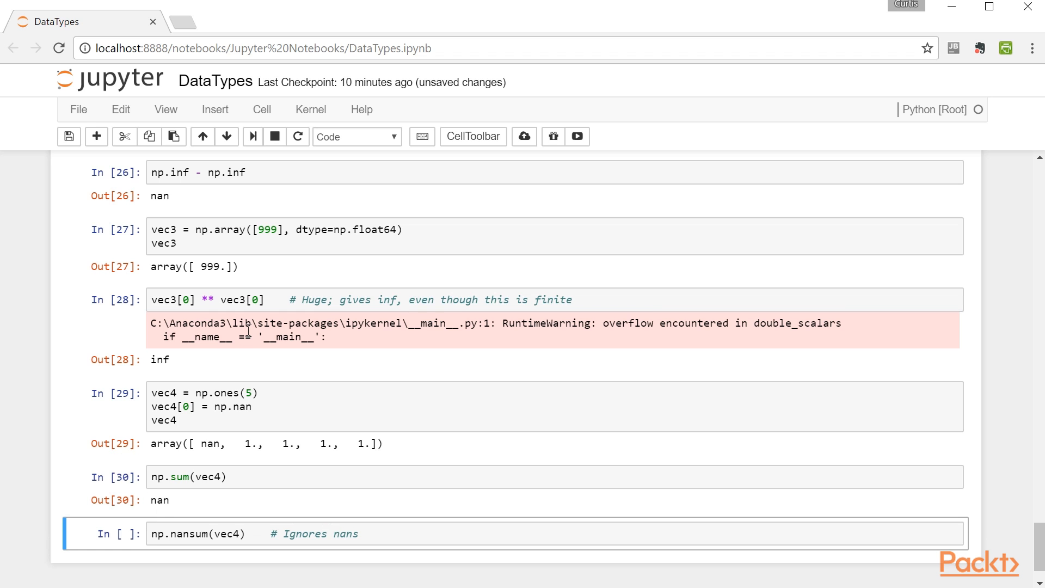
scroll(down, 3)
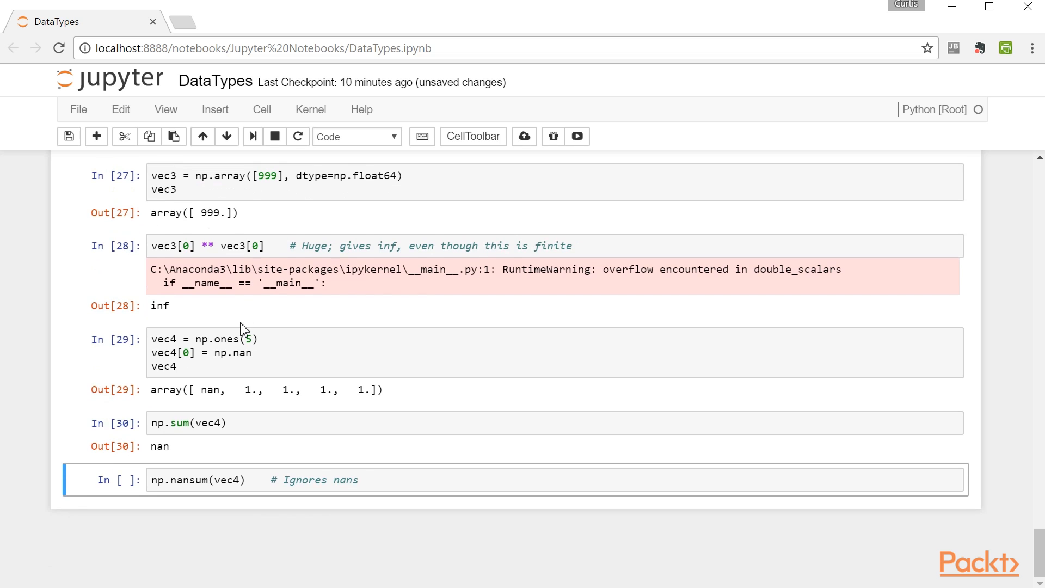